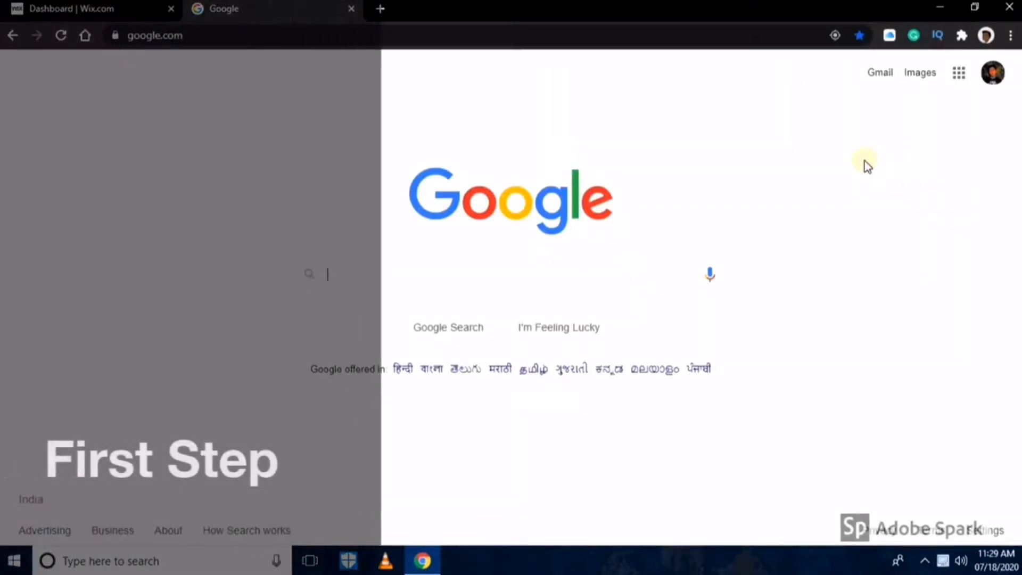
Search Google for 'google adse' and pick the 'google adsense' suggestion
{"action": "type", "text": "g"}
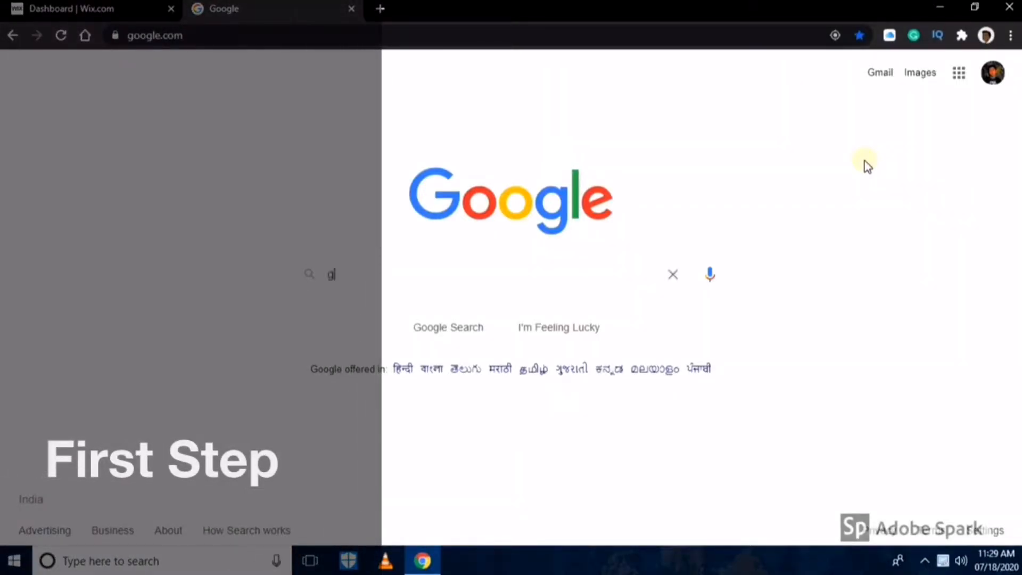
{"action": "type", "text": "oogle"}
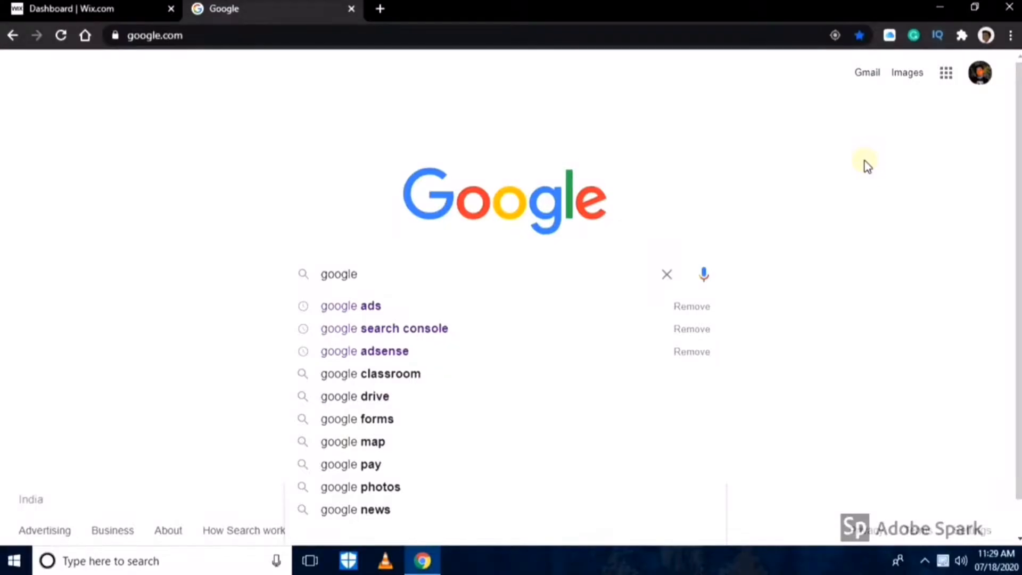
{"action": "type", "text": "adse"}
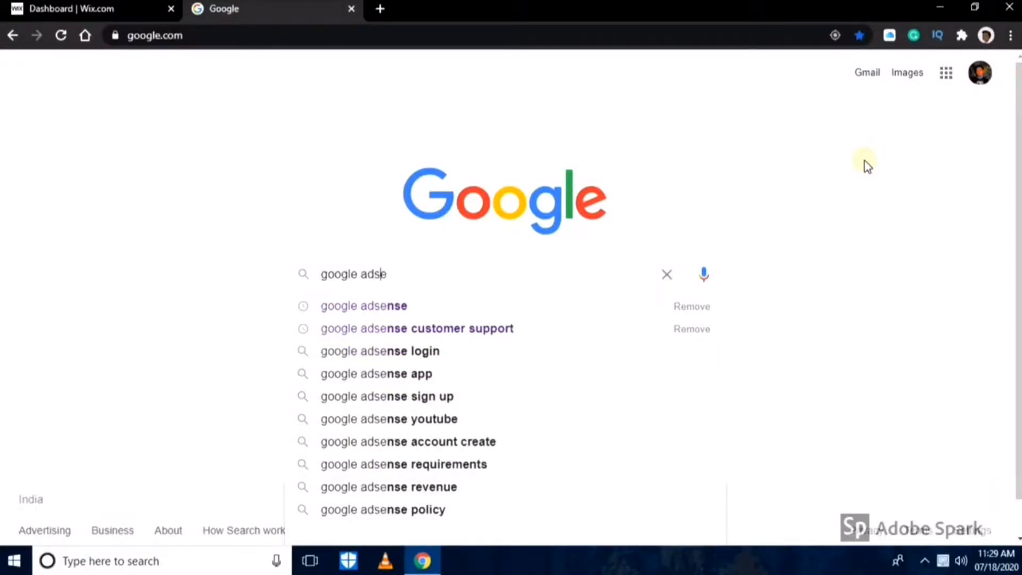
{"action": "left_click", "coordinate": [364, 306]}
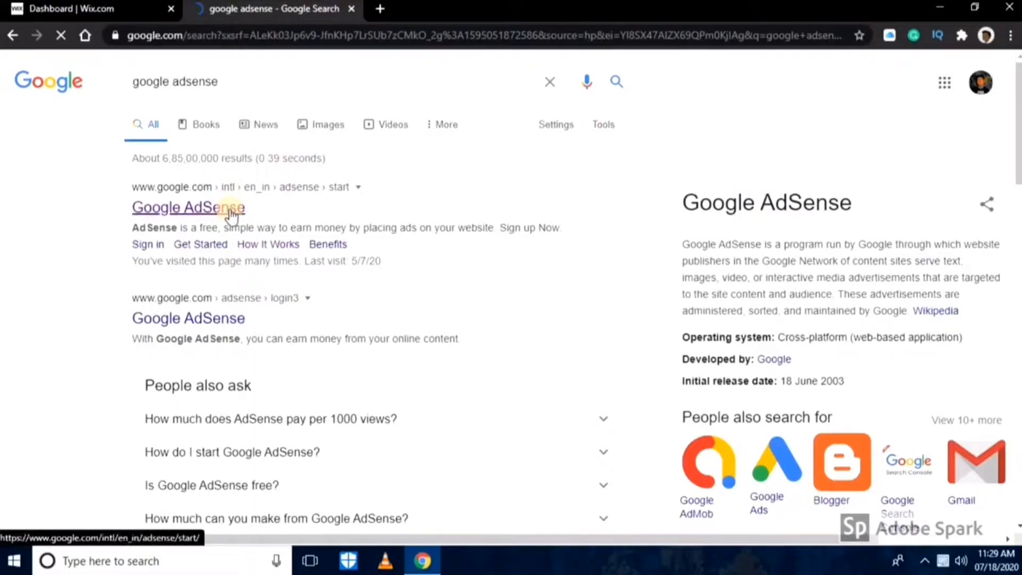
Sign in from the Google AdSense result and land on the AdSense Home page
{"action": "left_click", "coordinate": [188, 207]}
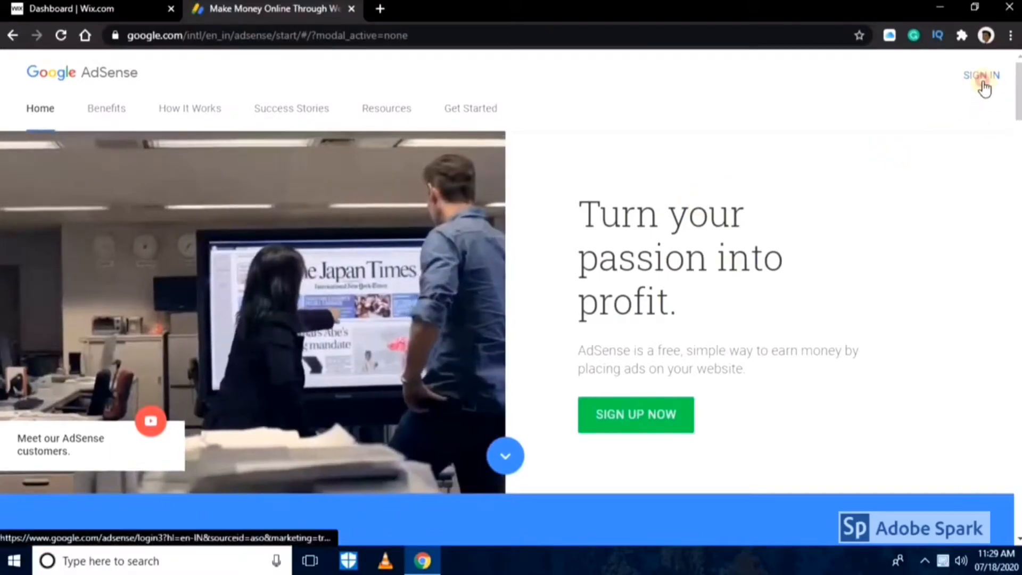
{"action": "left_click", "coordinate": [981, 75]}
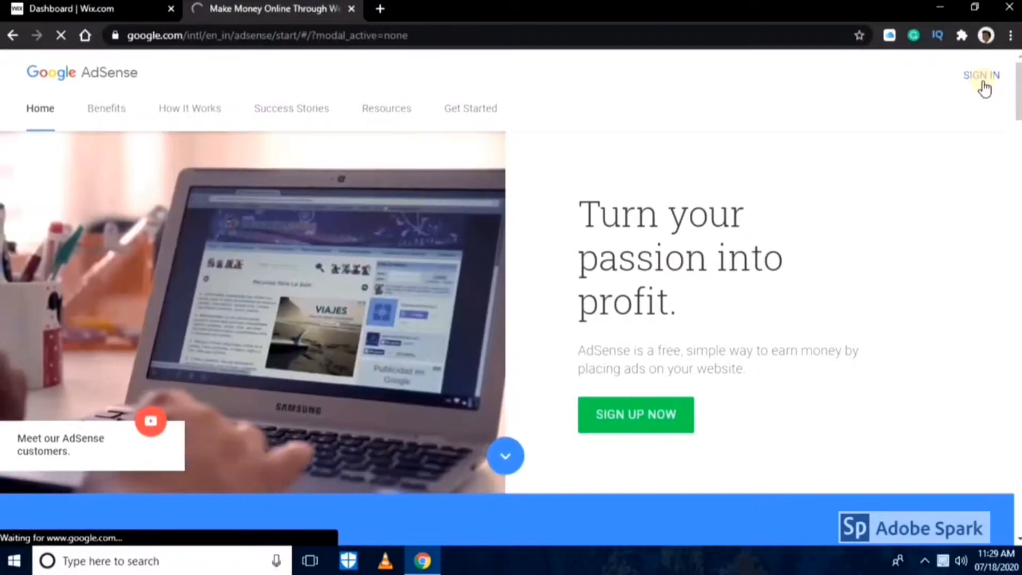
{"action": "left_click", "coordinate": [979, 74]}
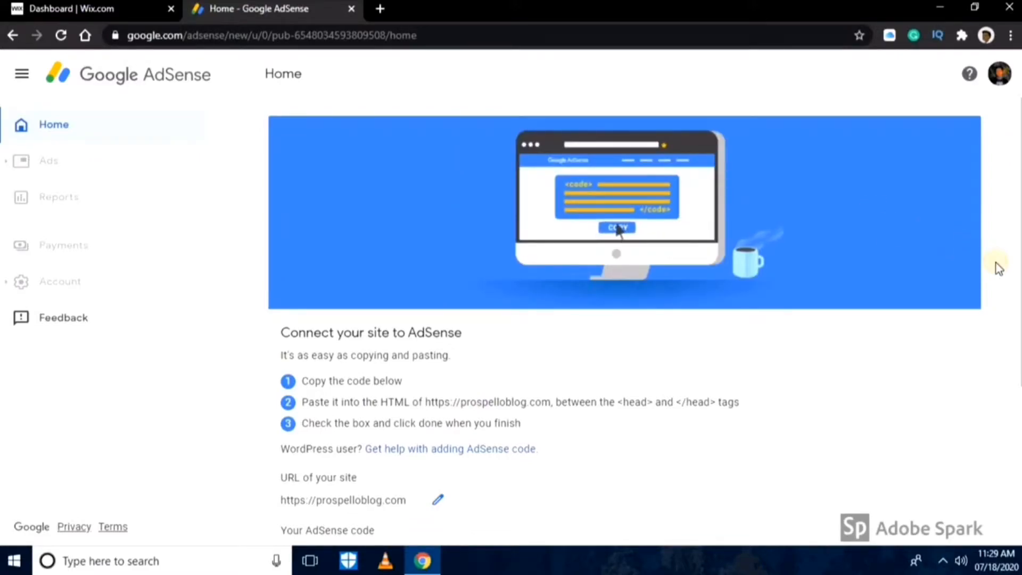
Reveal the site's AdSense code snippet, then return to the Wix dashboard
{"action": "scroll", "scroll_direction": "down", "scroll_amount": 3}
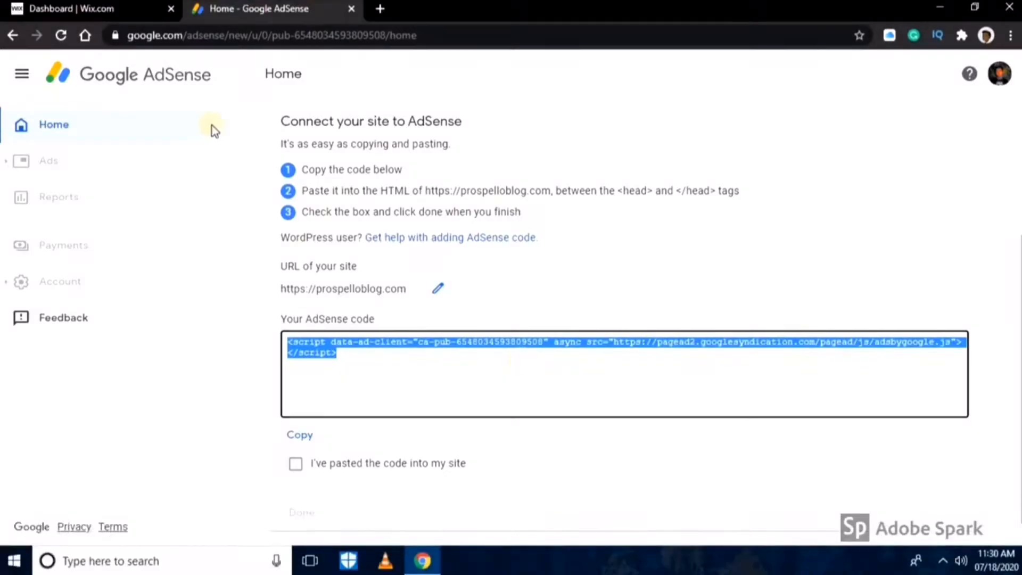
{"action": "left_click", "coordinate": [92, 9]}
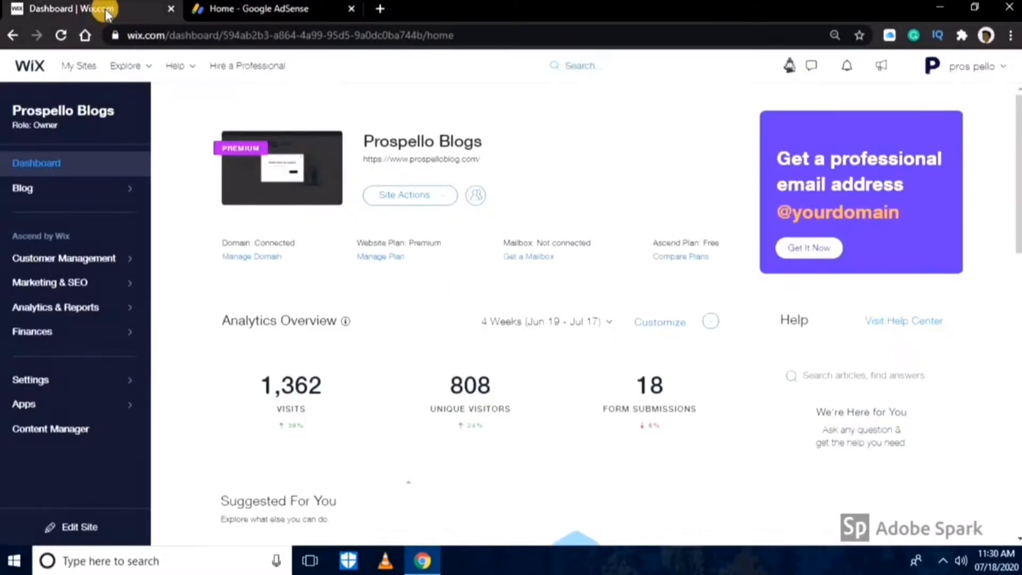
{"action": "mouse_move", "coordinate": [111, 379]}
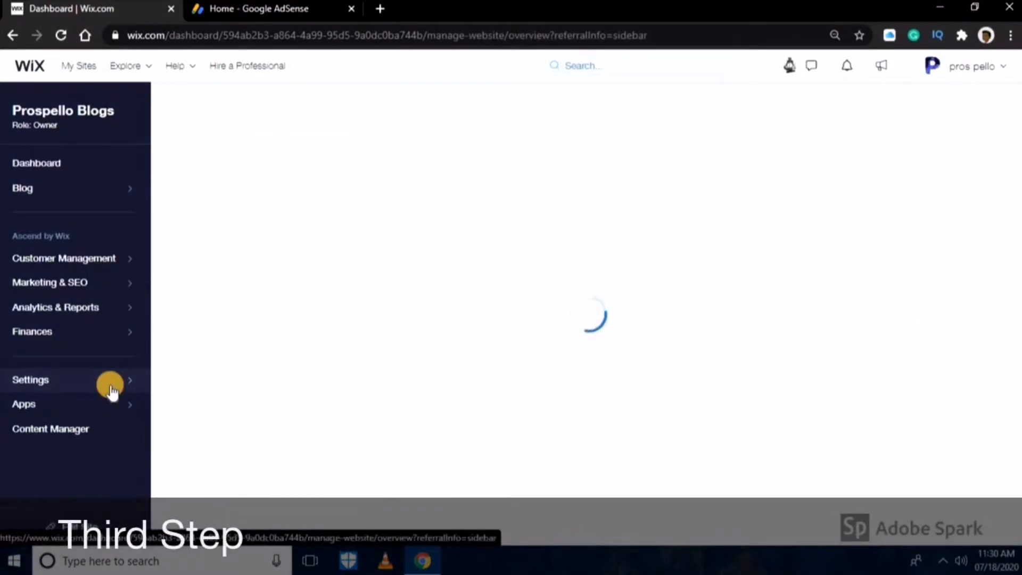
Reach Tracking & Analytics under Advanced Settings and start adding a new tool
{"action": "left_click", "coordinate": [31, 379]}
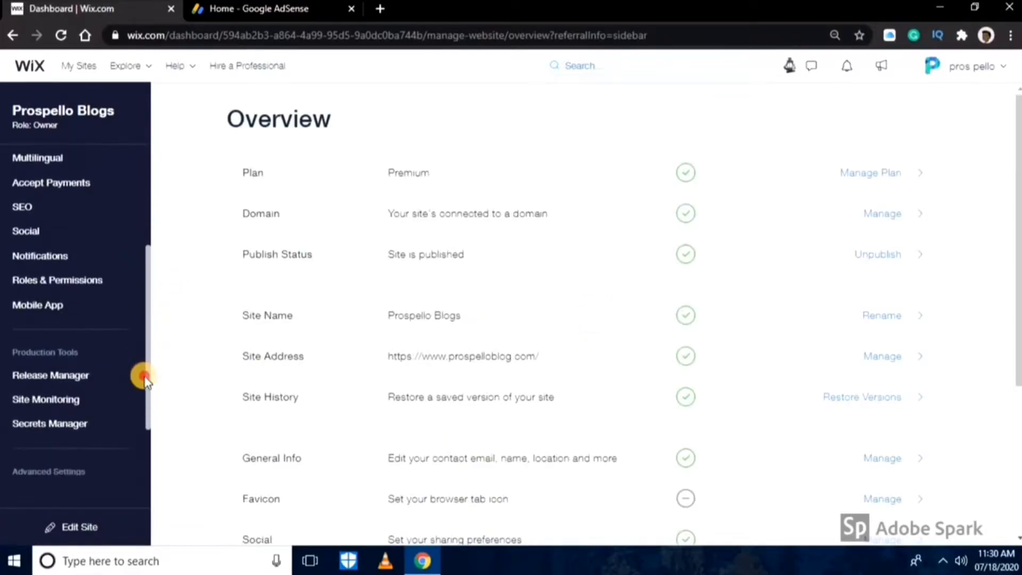
{"action": "scroll", "scroll_direction": "down", "scroll_amount": 3}
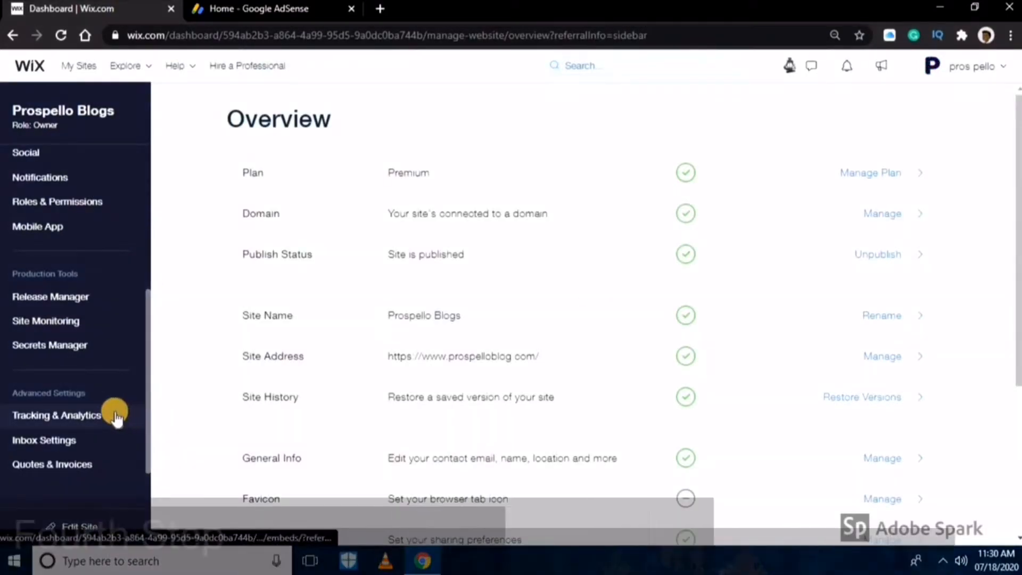
{"action": "left_click", "coordinate": [57, 414]}
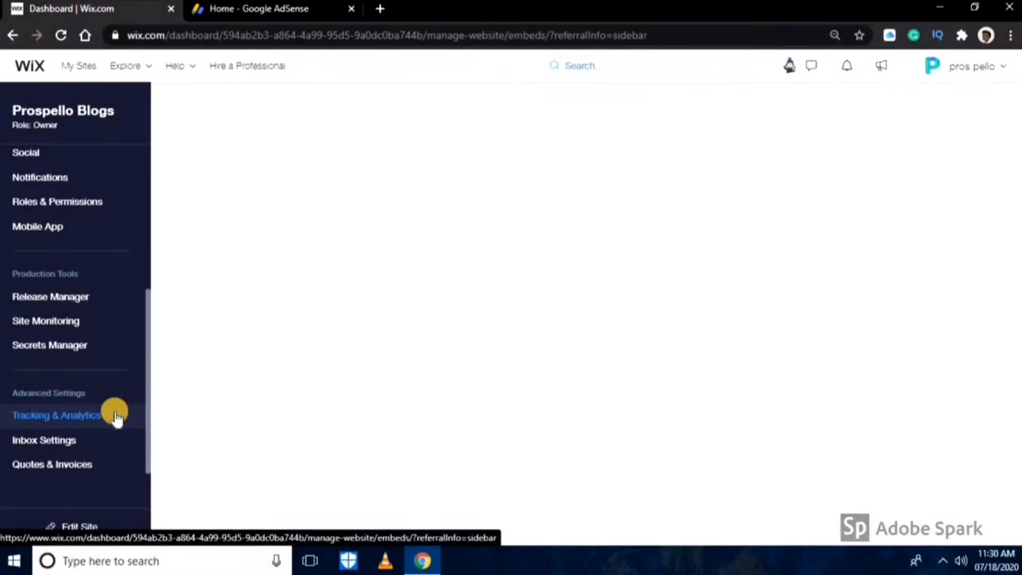
{"action": "left_click", "coordinate": [57, 415]}
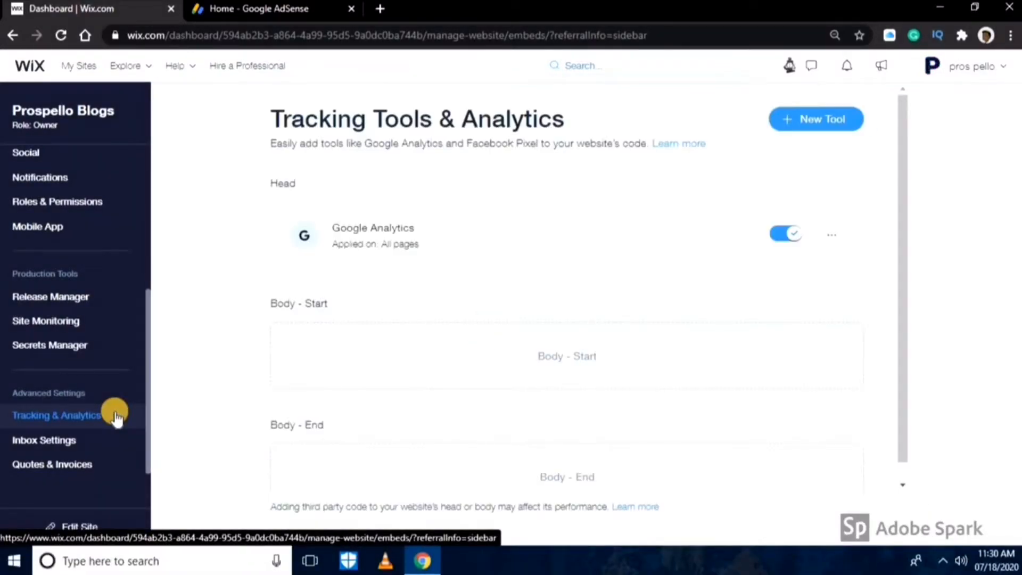
{"action": "mouse_move", "coordinate": [776, 127]}
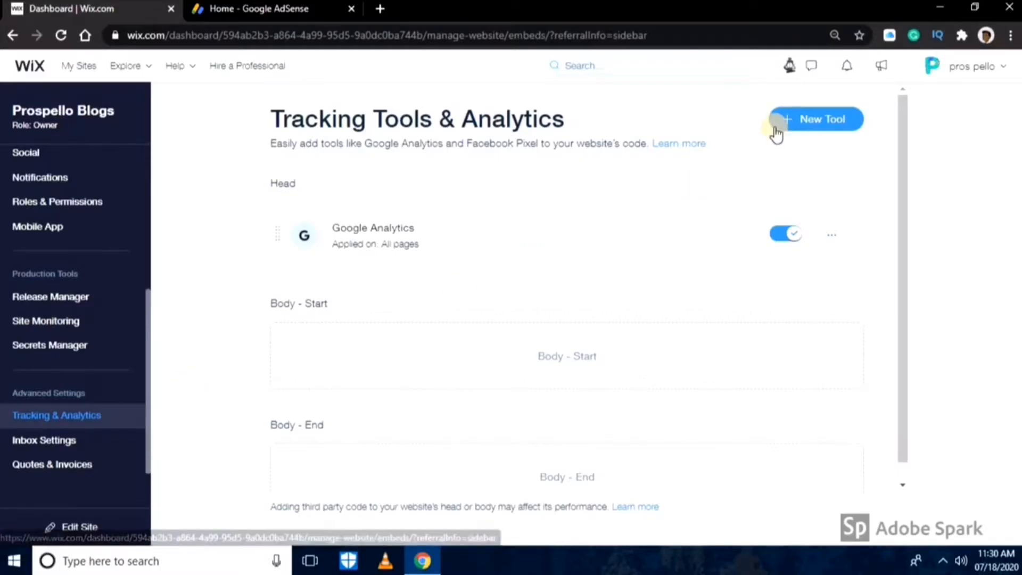
{"action": "left_click", "coordinate": [815, 118]}
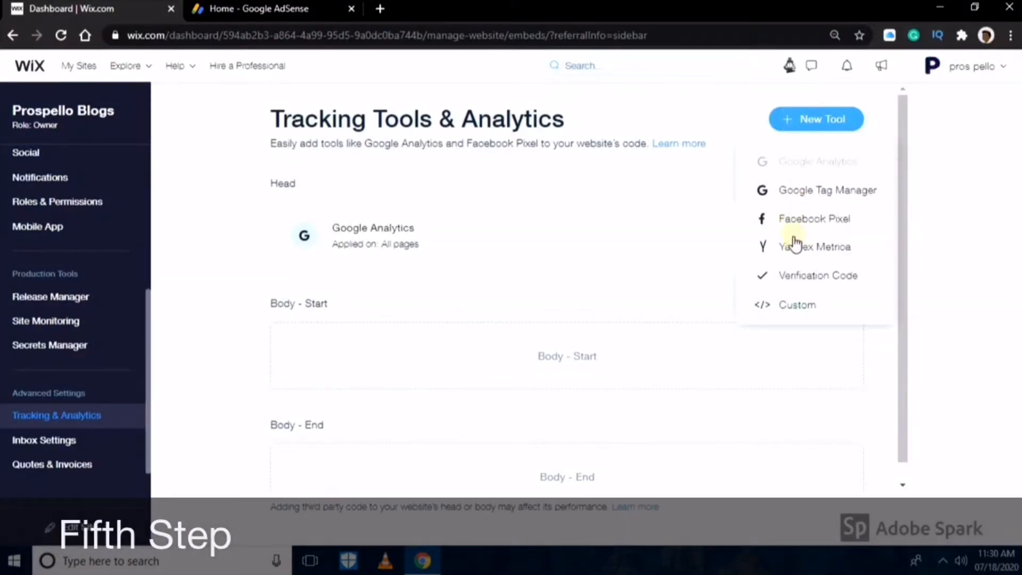
{"action": "mouse_move", "coordinate": [792, 315]}
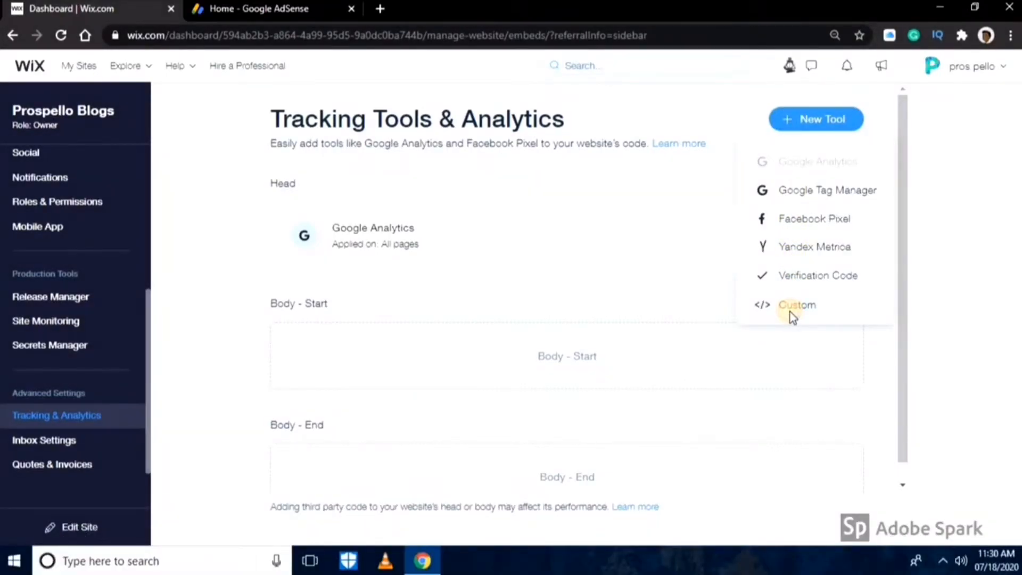
Save a Custom tool 'Google AD' with the AdSense snippet in Head on all pages, then return to AdSense
{"action": "left_click", "coordinate": [797, 304]}
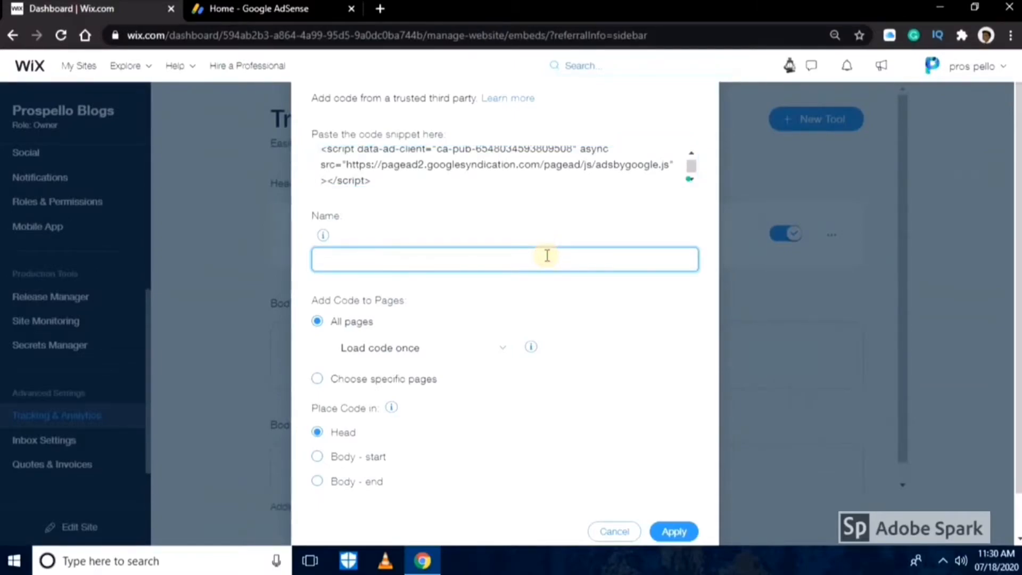
{"action": "type", "text": "Google D"}
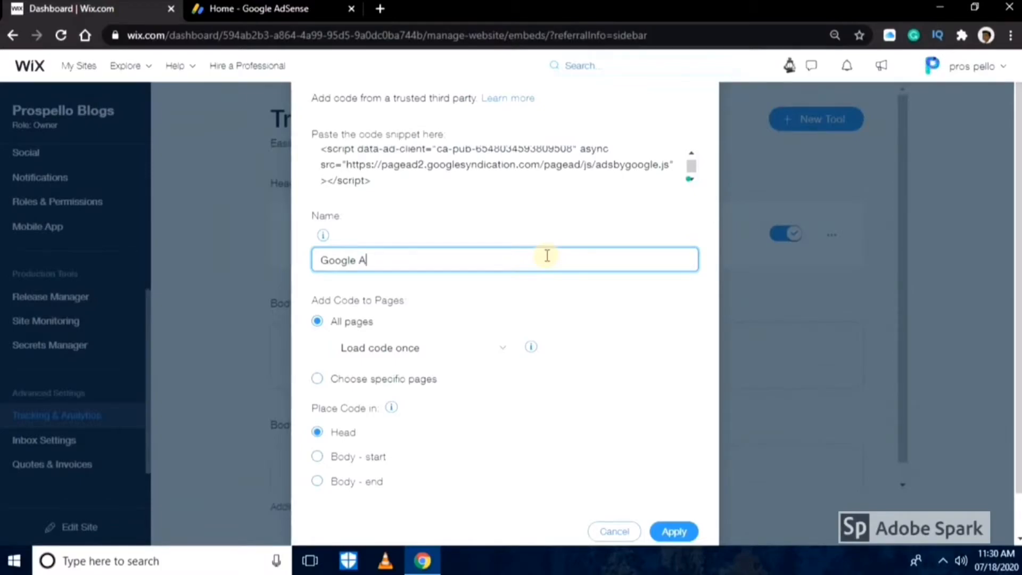
{"action": "type", "text": "D"}
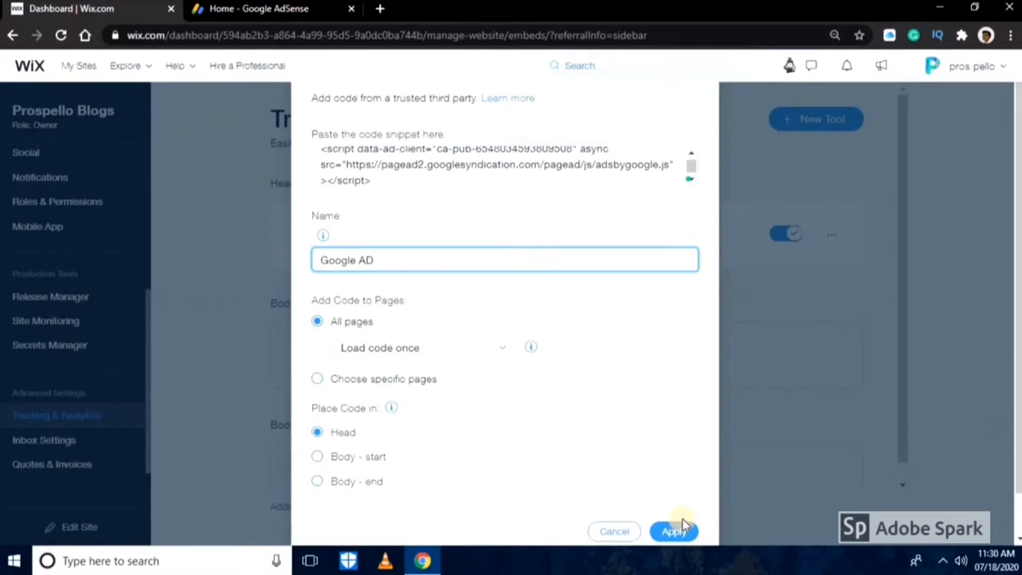
{"action": "left_click", "coordinate": [672, 531]}
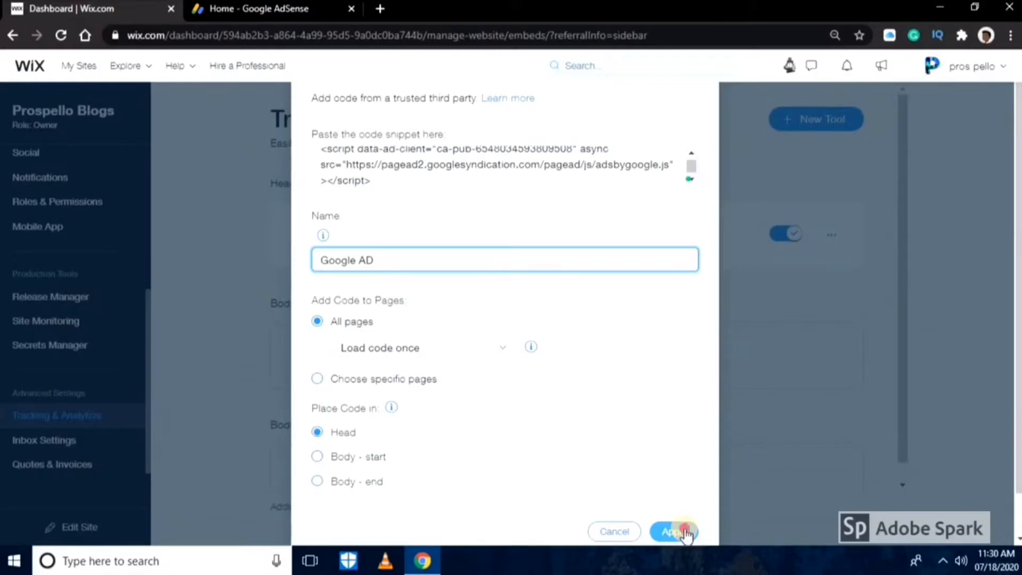
{"action": "left_click", "coordinate": [675, 531]}
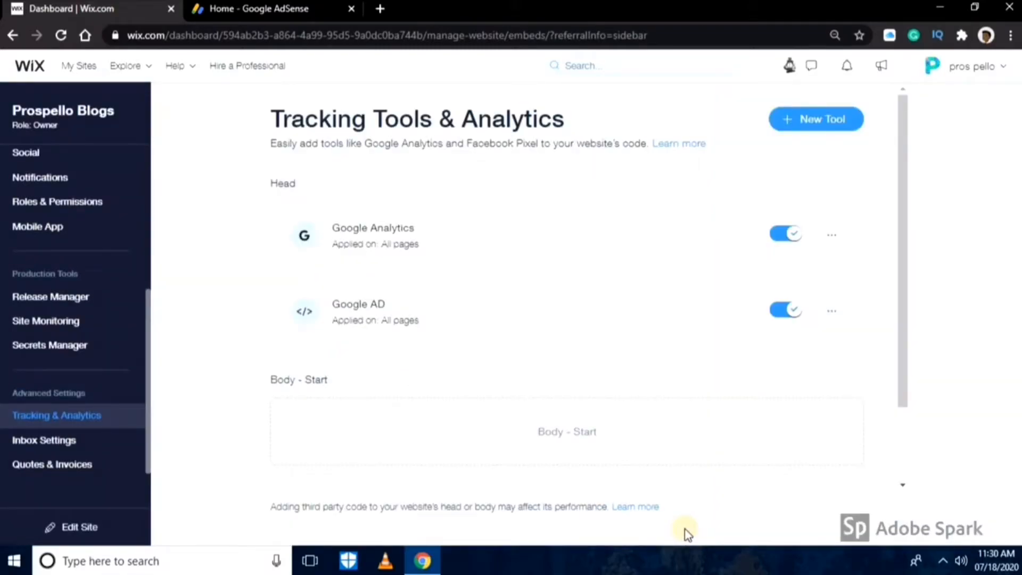
{"action": "mouse_move", "coordinate": [286, 12]}
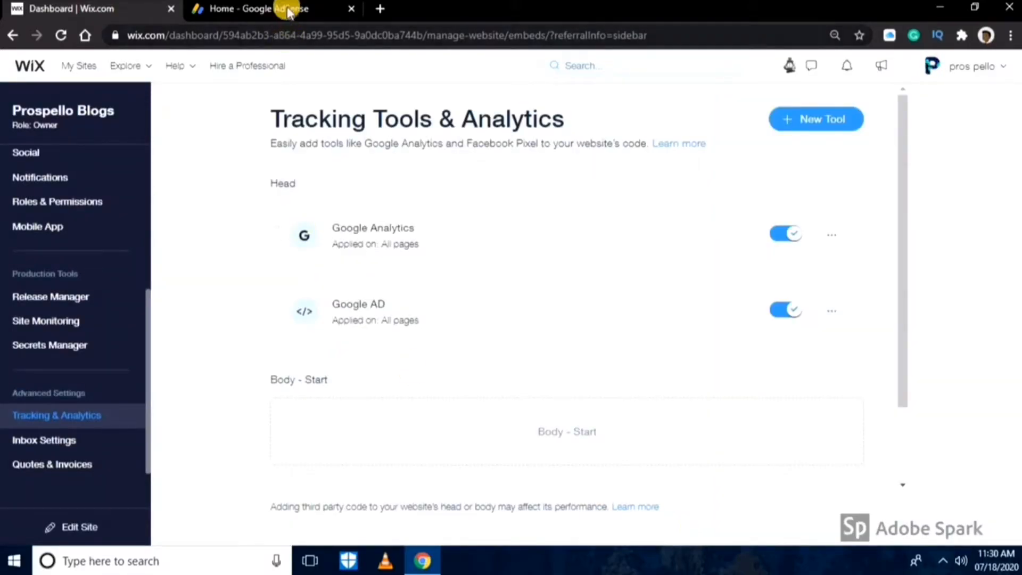
{"action": "left_click", "coordinate": [267, 9]}
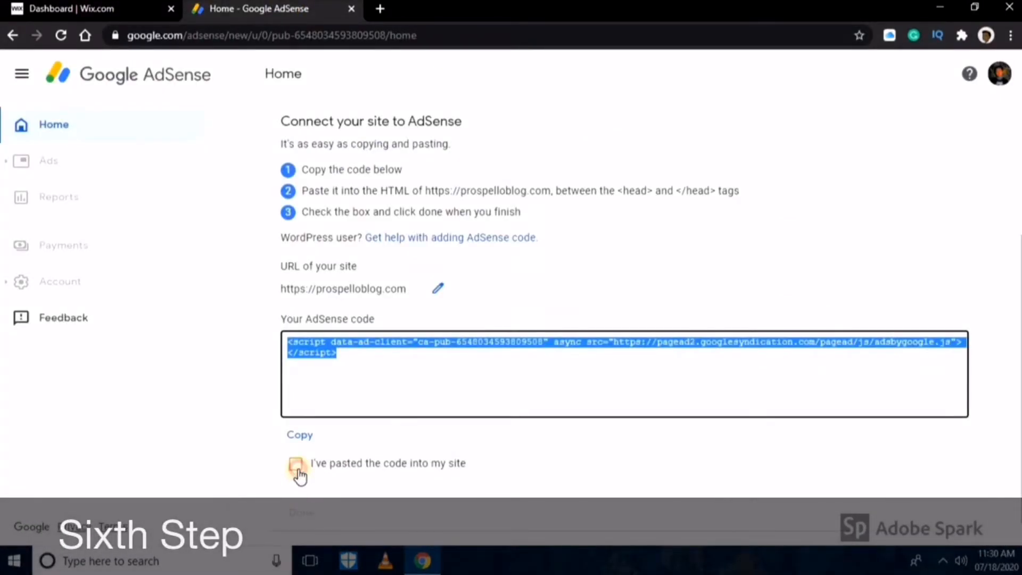
Mark 'I've pasted the code into my site' as done and acknowledge 'The code was found'
{"action": "left_click", "coordinate": [295, 463]}
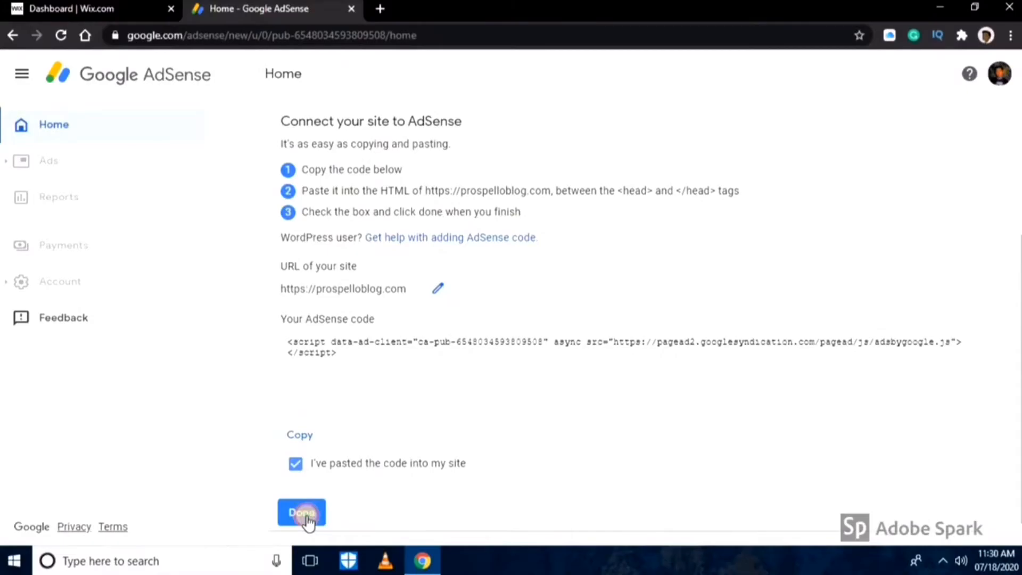
{"action": "left_click", "coordinate": [300, 513]}
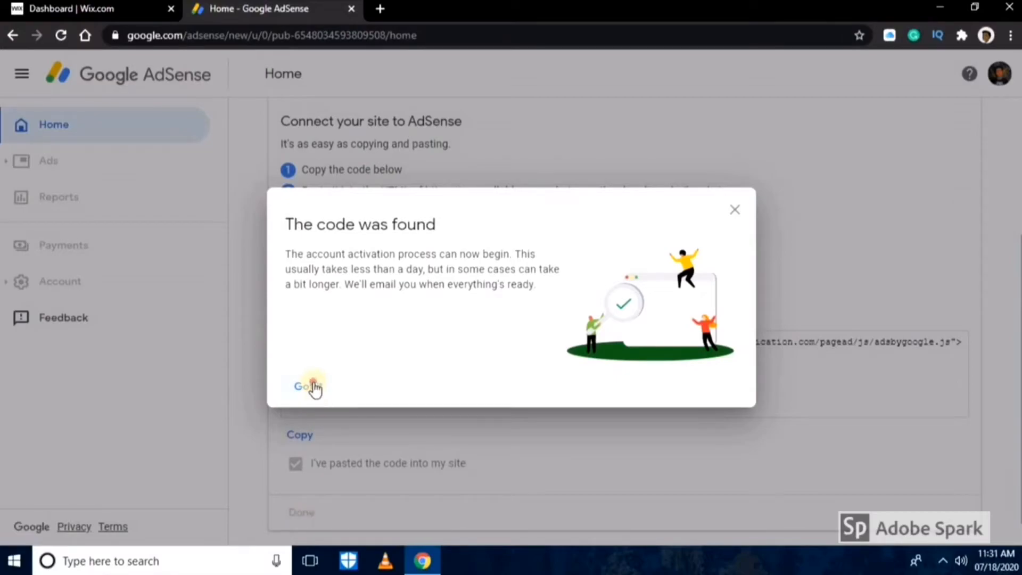
{"action": "left_click", "coordinate": [301, 386]}
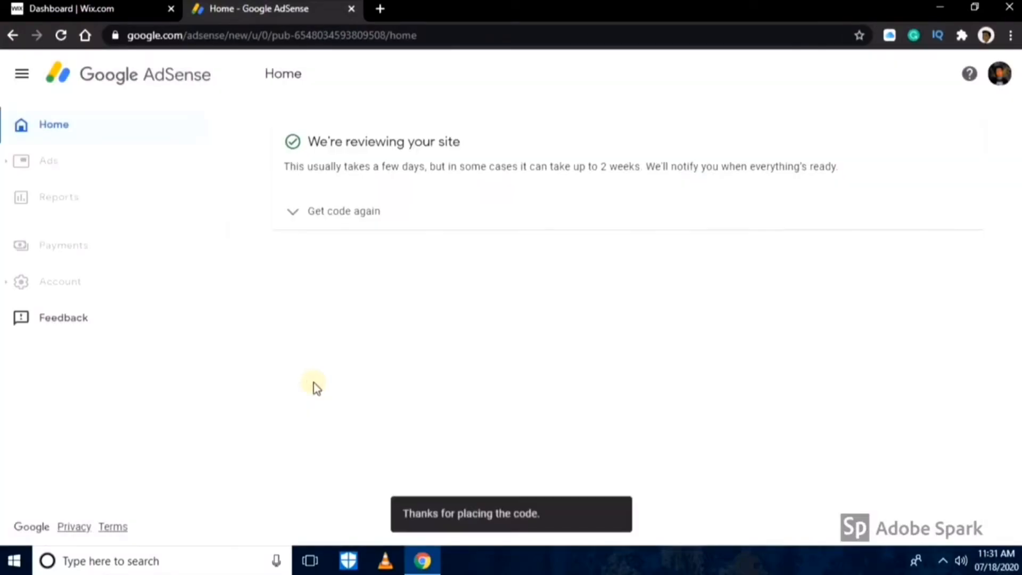